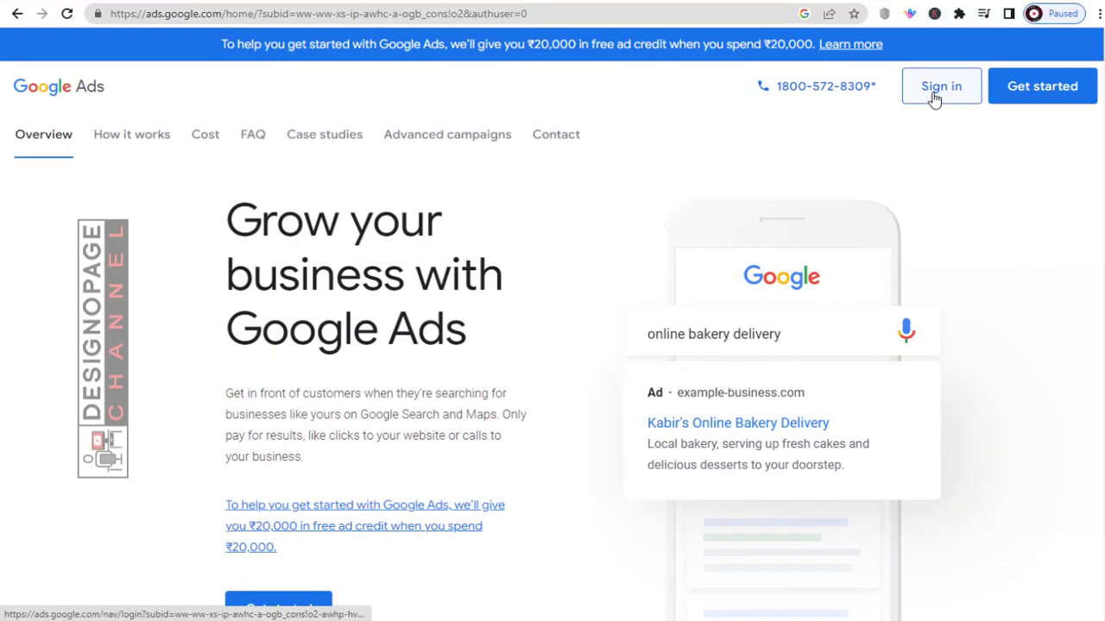
# Step: Sign in from the Google Ads homepage to reach the account selection list
pyautogui.click(940, 85)
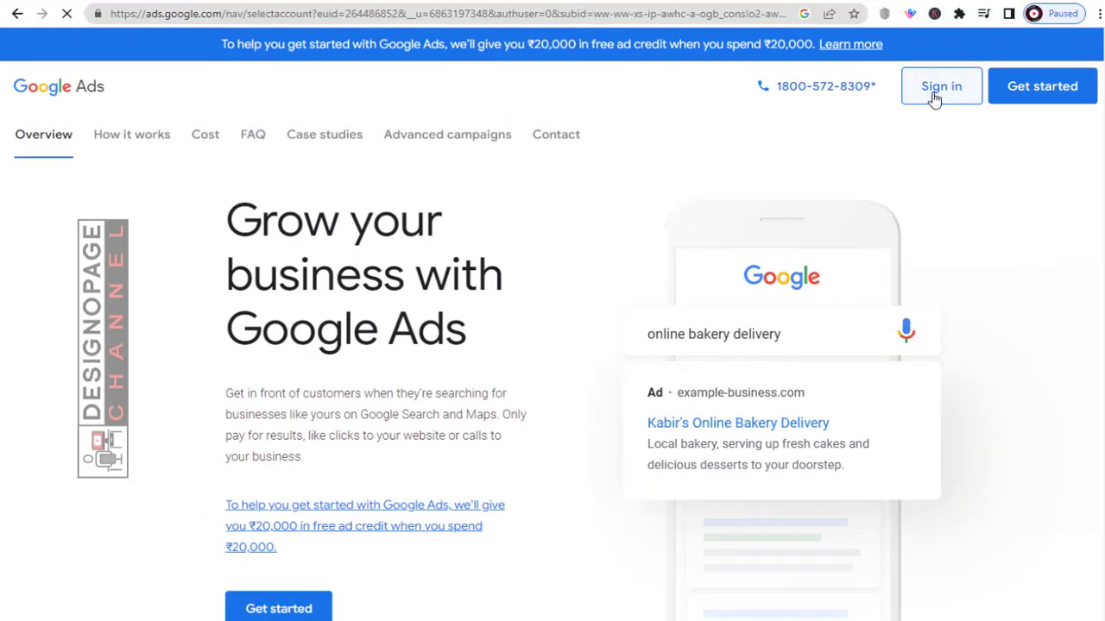
pyautogui.click(941, 86)
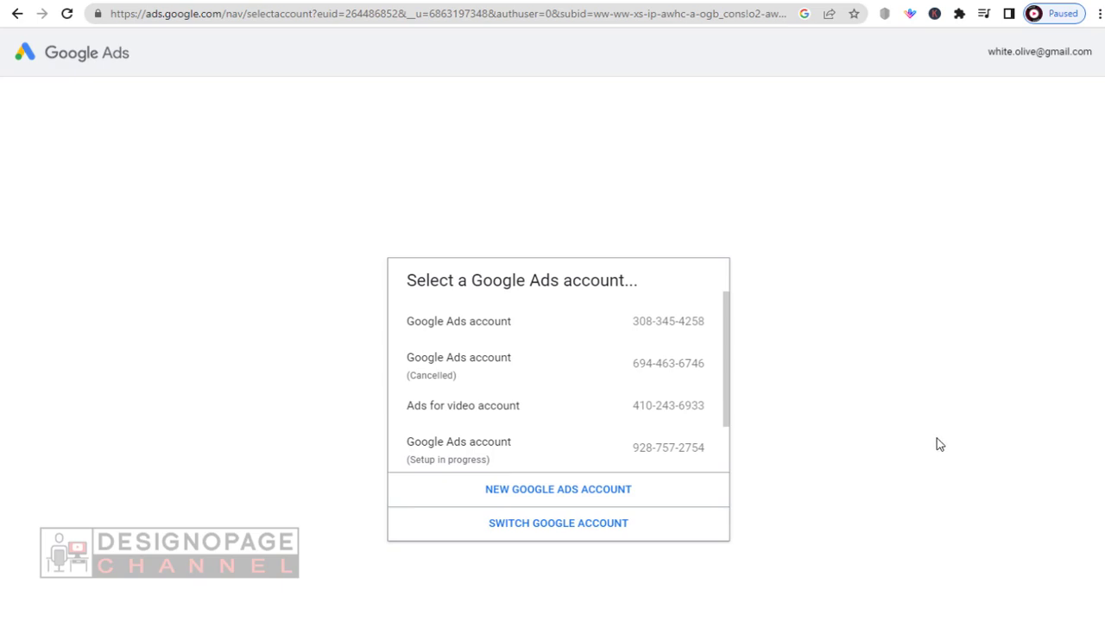
pyautogui.moveTo(866, 384)
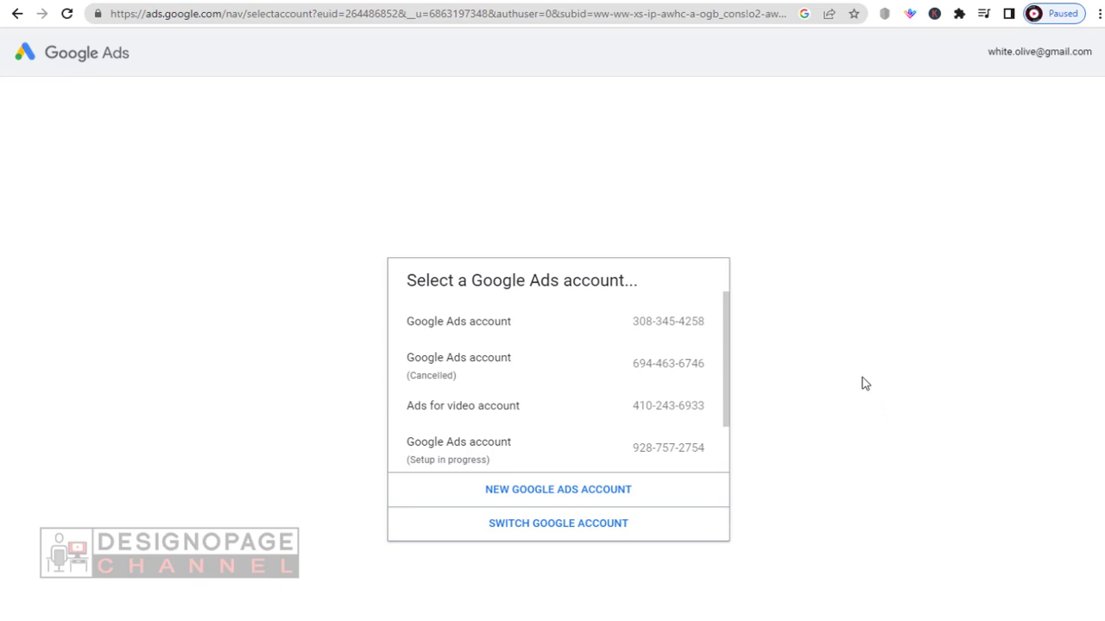
pyautogui.moveTo(493, 333)
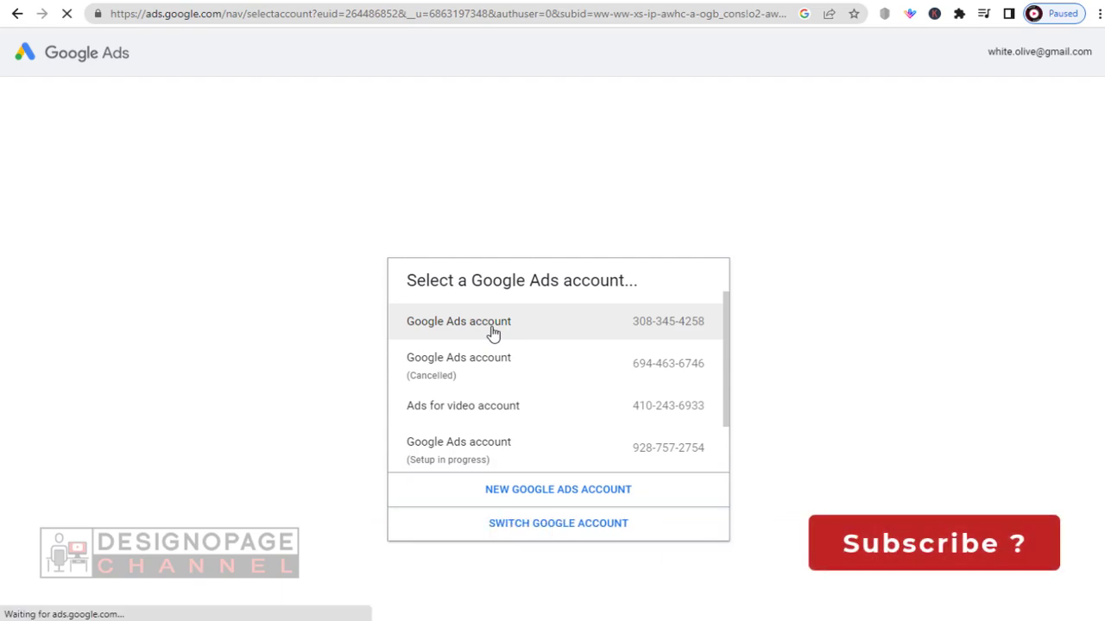
pyautogui.click(492, 321)
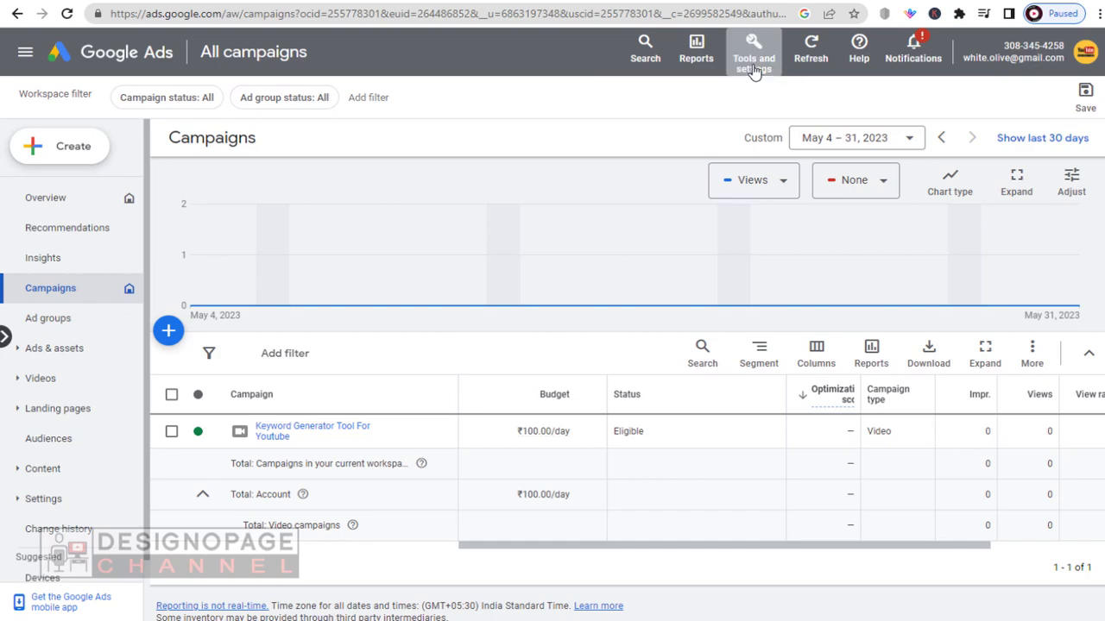
pyautogui.click(752, 50)
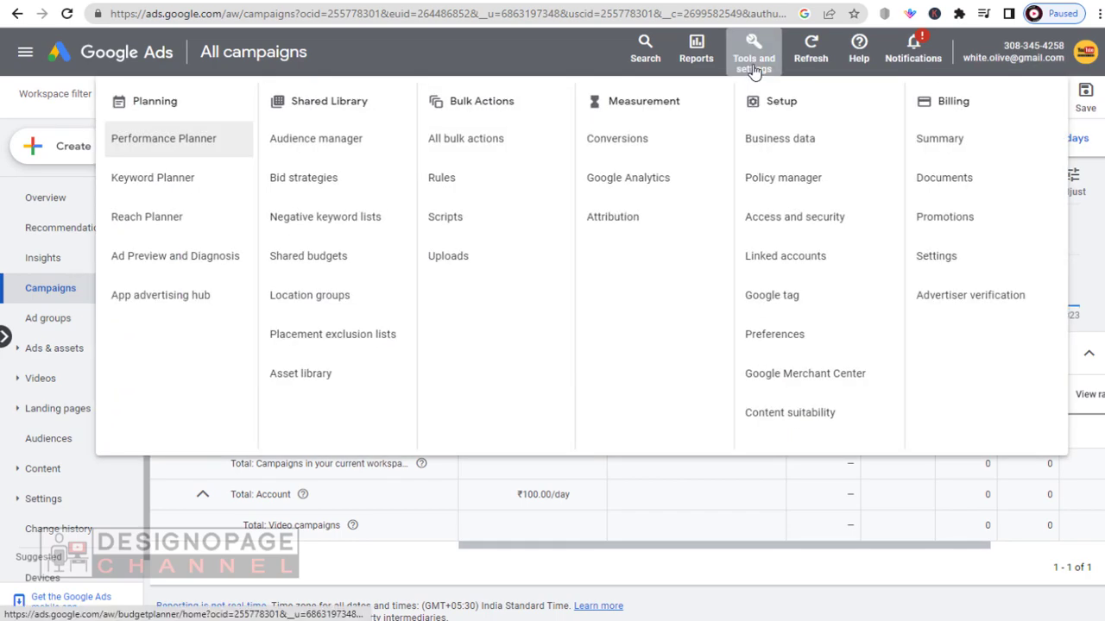
pyautogui.moveTo(794, 217)
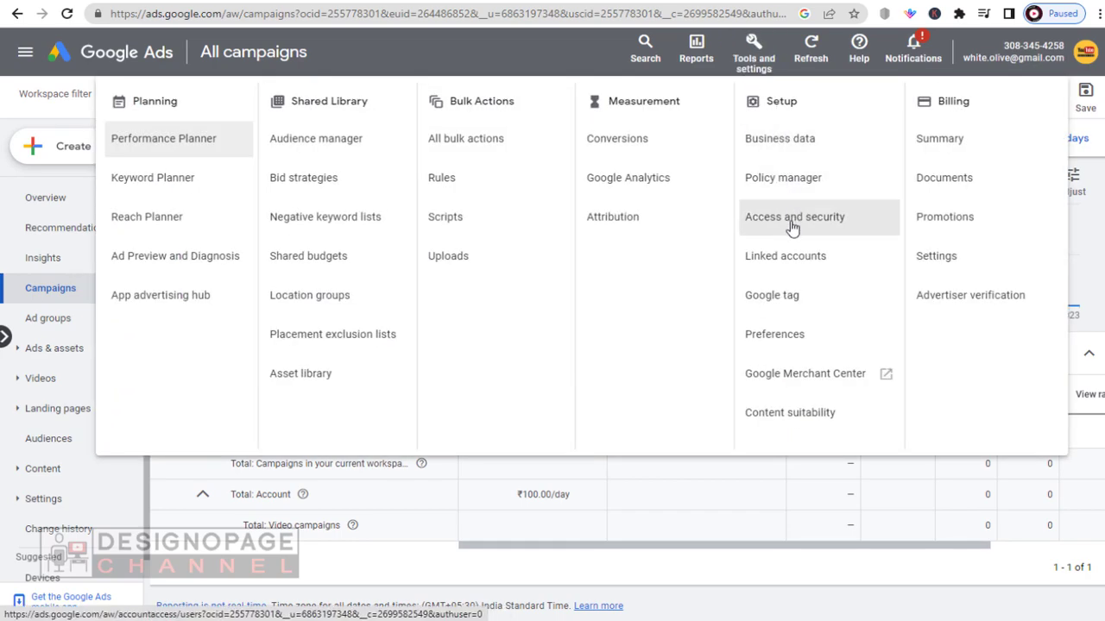
# Step: Go to Setup > Access and security to view the account's users list
pyautogui.click(793, 216)
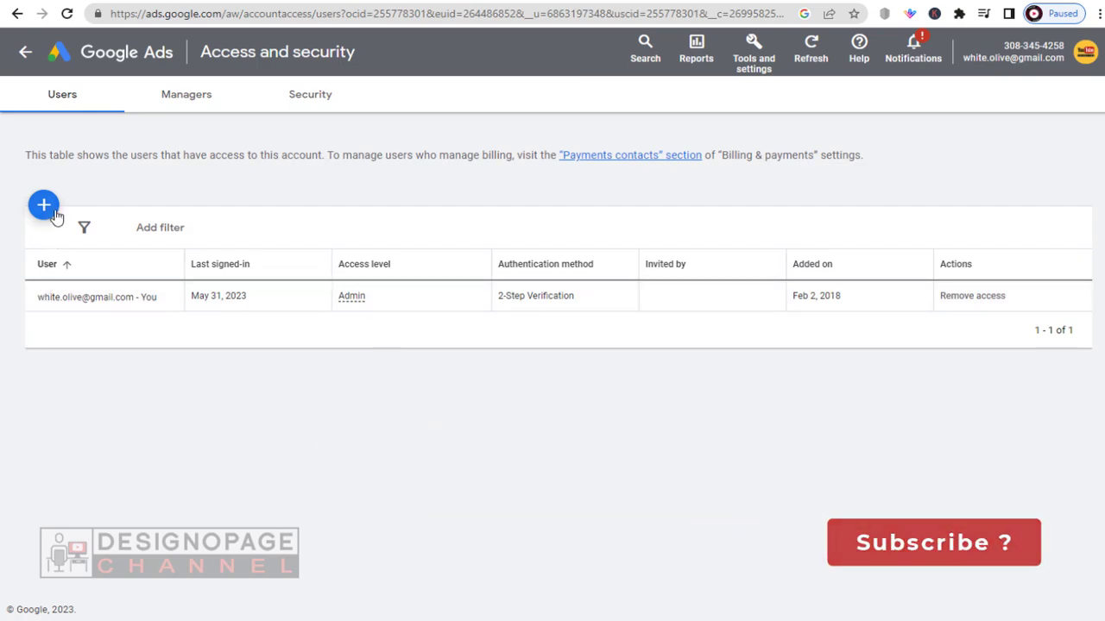
pyautogui.moveTo(43, 205)
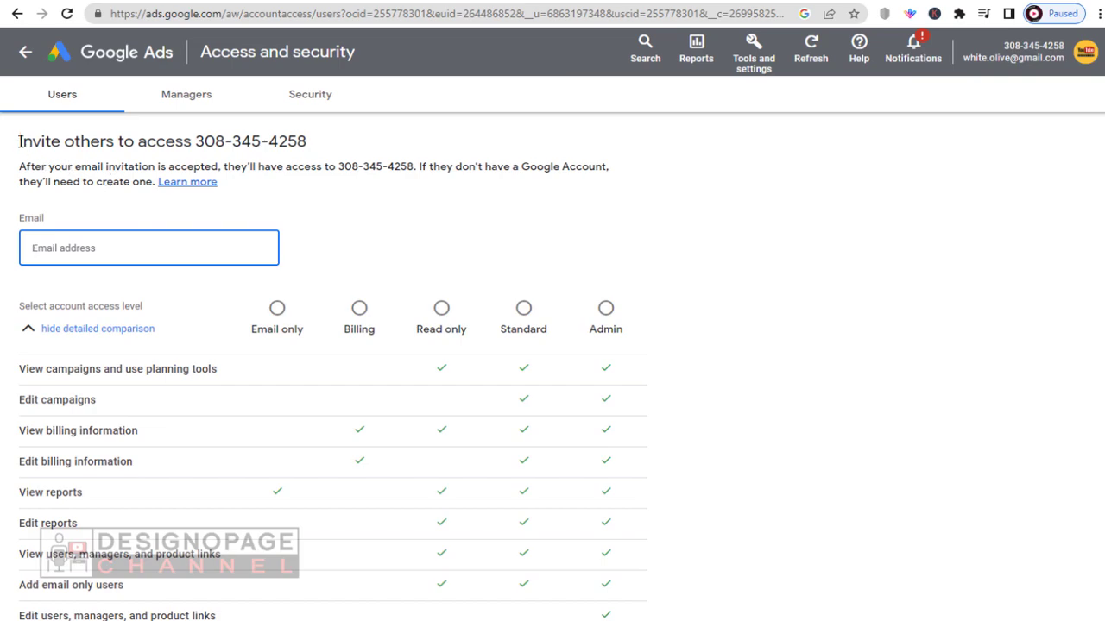
pyautogui.tripleClick(162, 140)
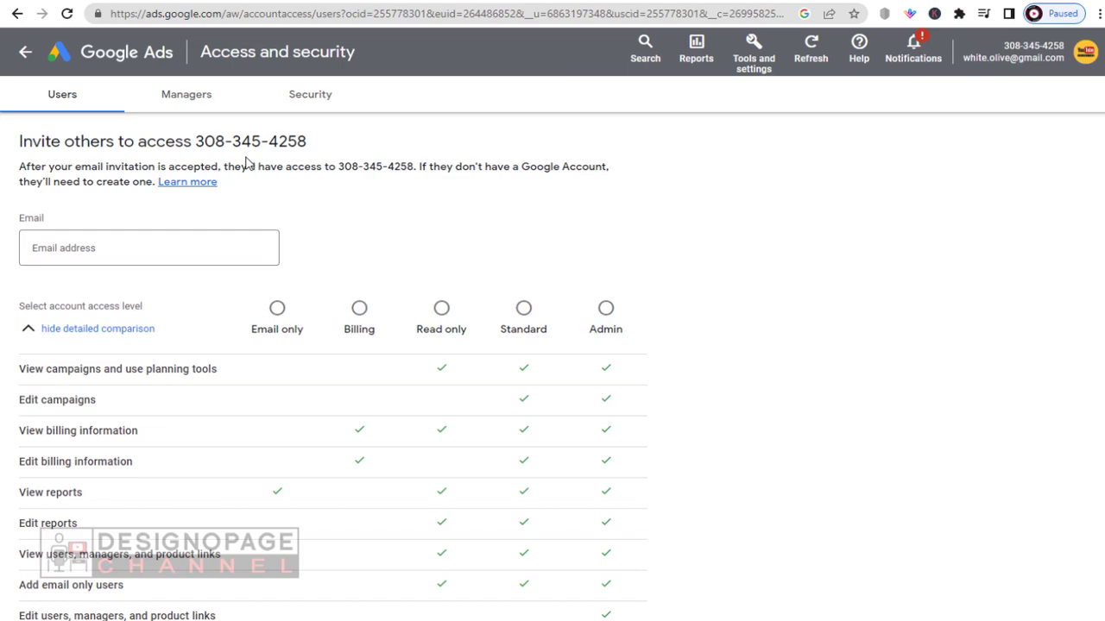
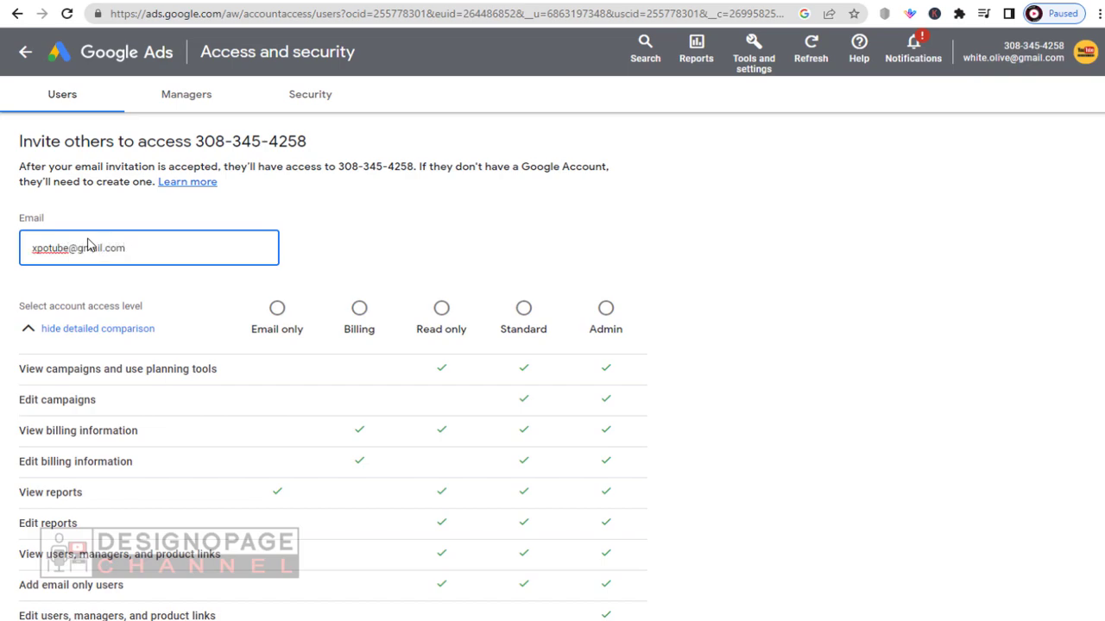
pyautogui.moveTo(93, 275)
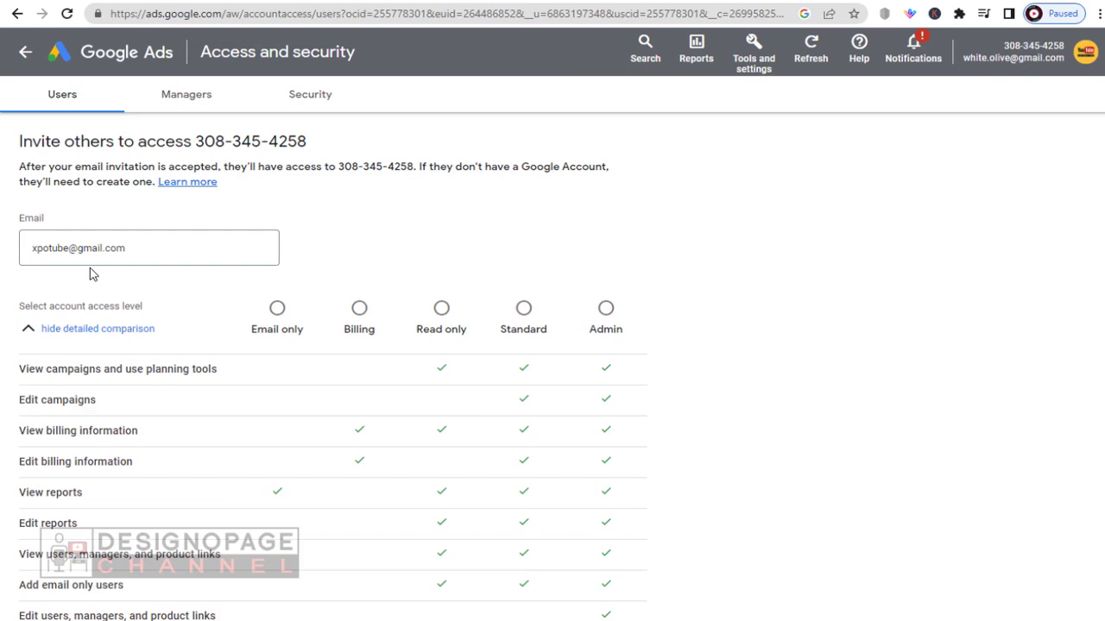
pyautogui.moveTo(142, 275)
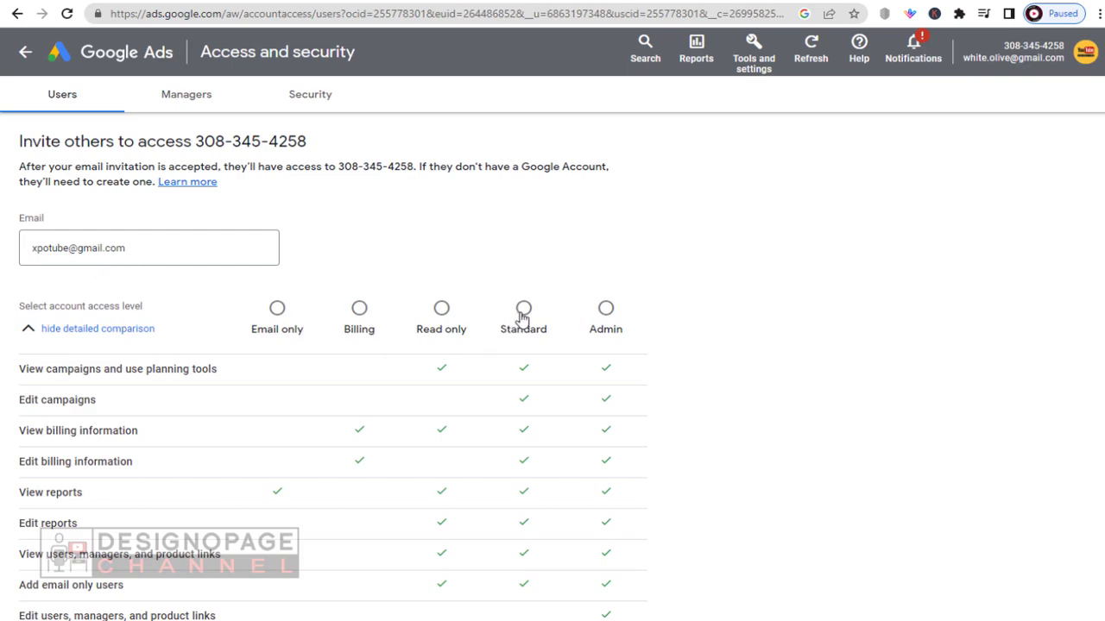
# Step: Choose Standard access for the invitee and scroll toward Send invitation
pyautogui.click(523, 308)
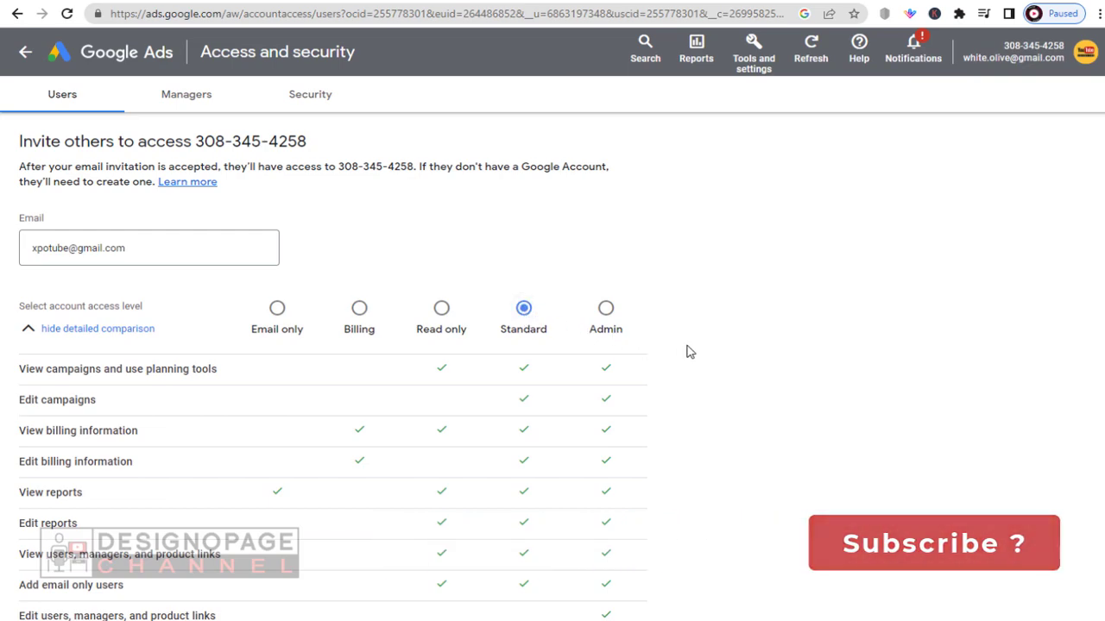
pyautogui.scroll(-3)
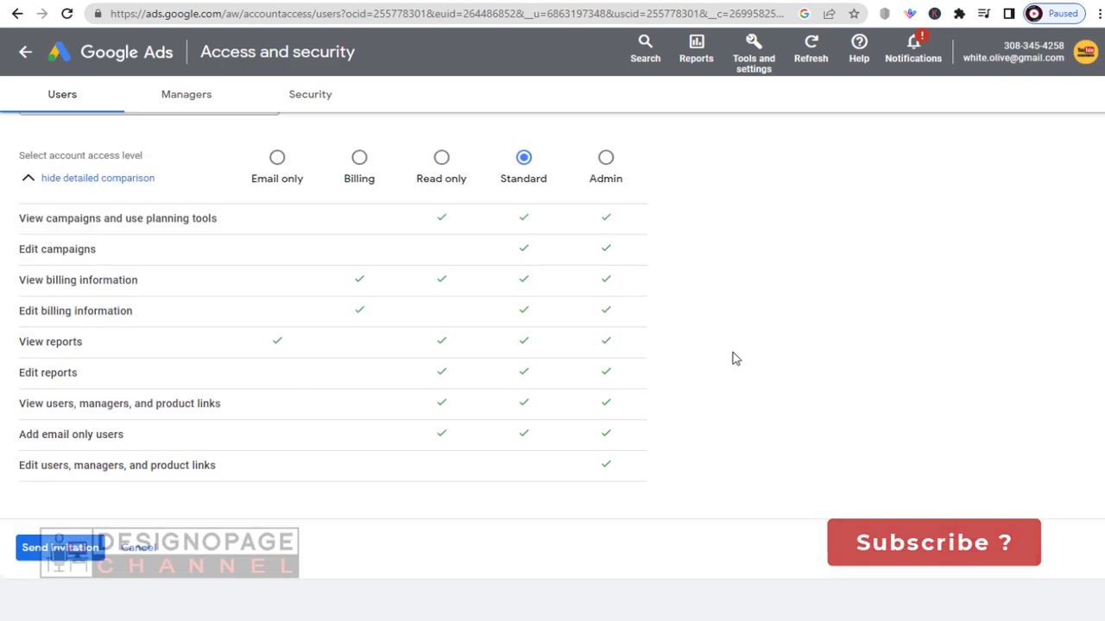
pyautogui.moveTo(386, 567)
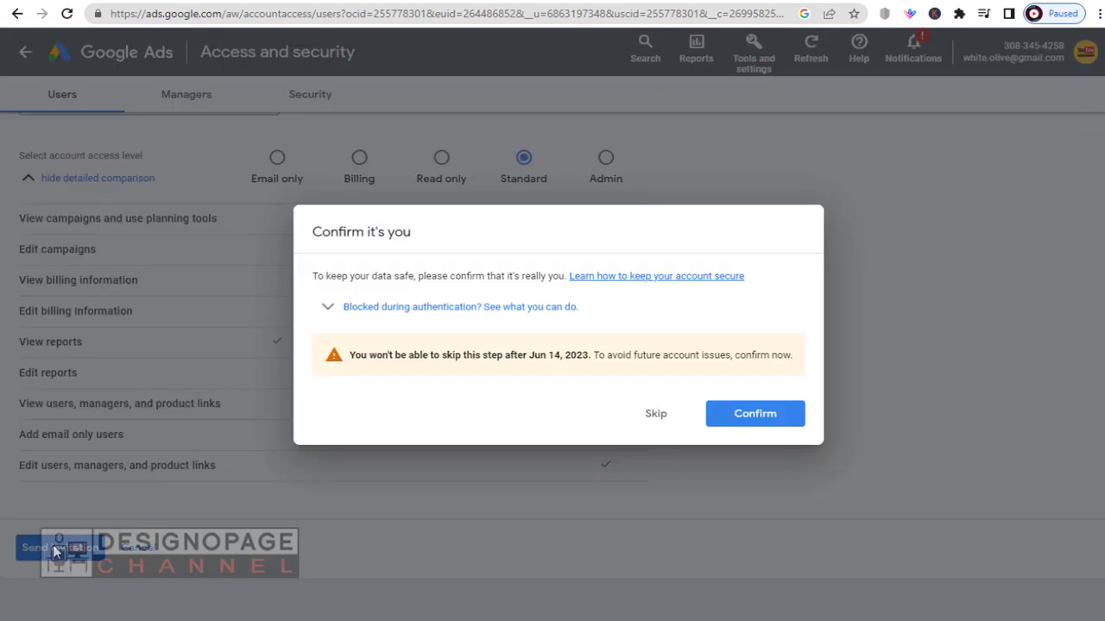
pyautogui.moveTo(805, 366)
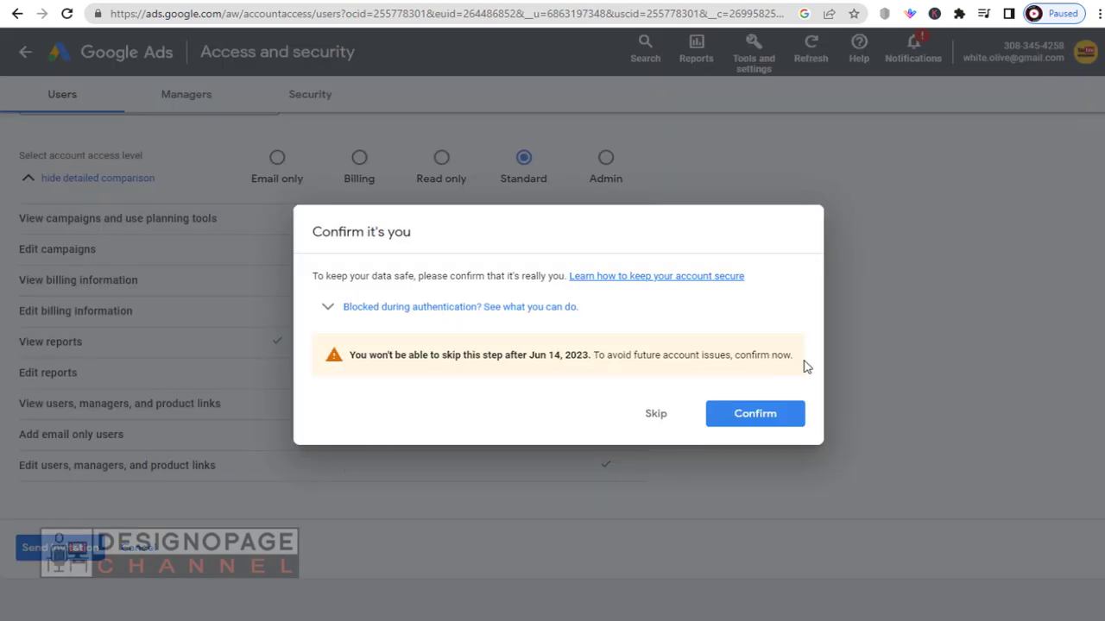
# Step: Skip the Confirm it's you prompt to finish sending the invitation
pyautogui.click(754, 413)
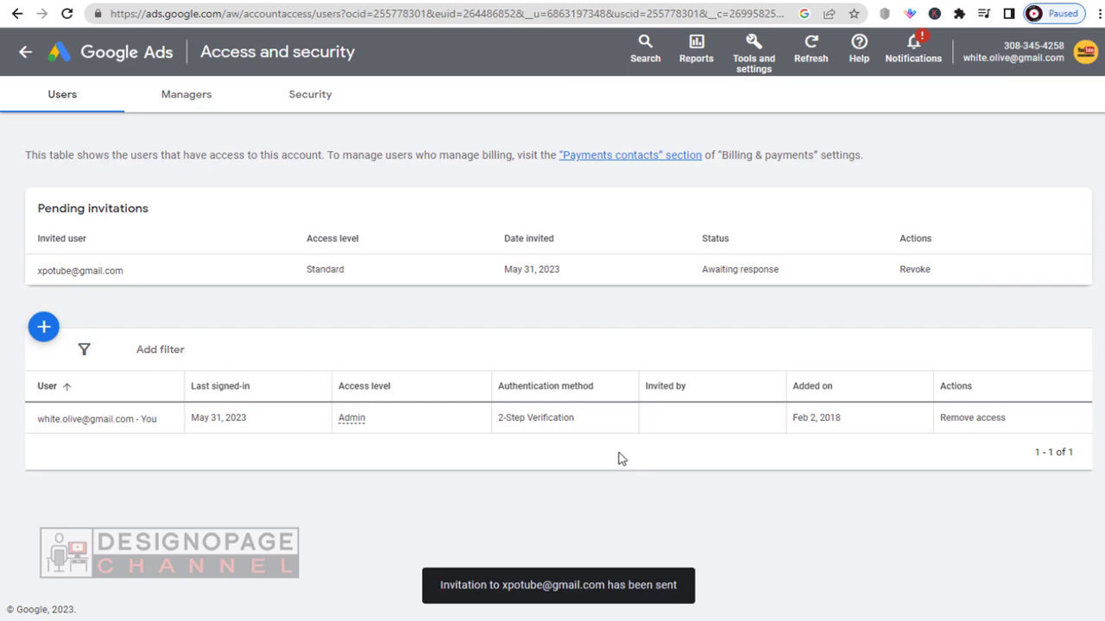
pyautogui.moveTo(78, 329)
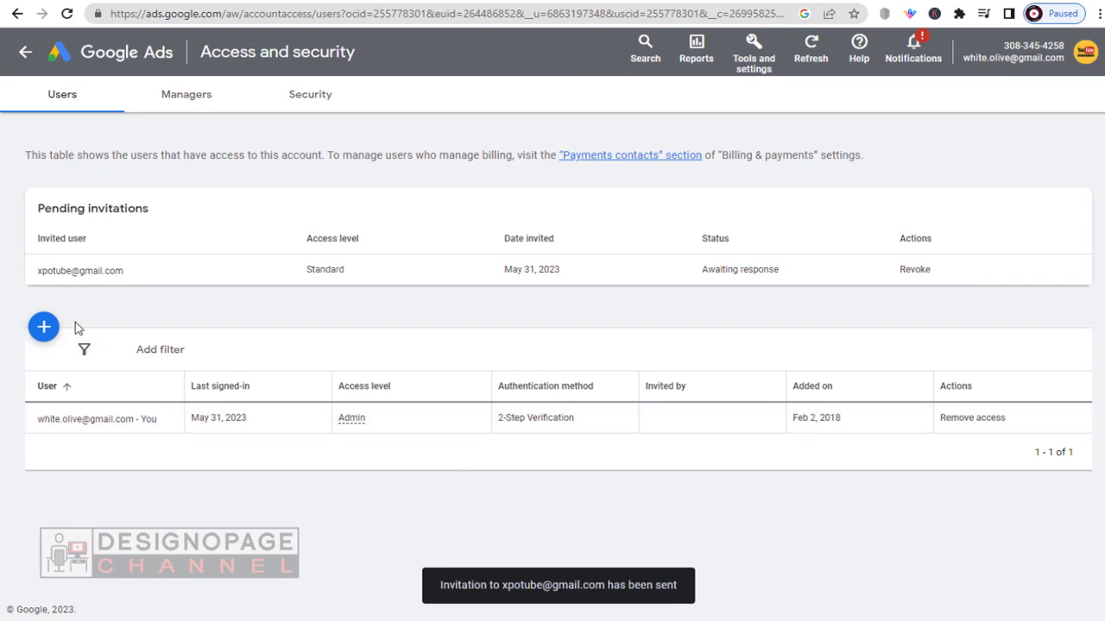
pyautogui.moveTo(479, 282)
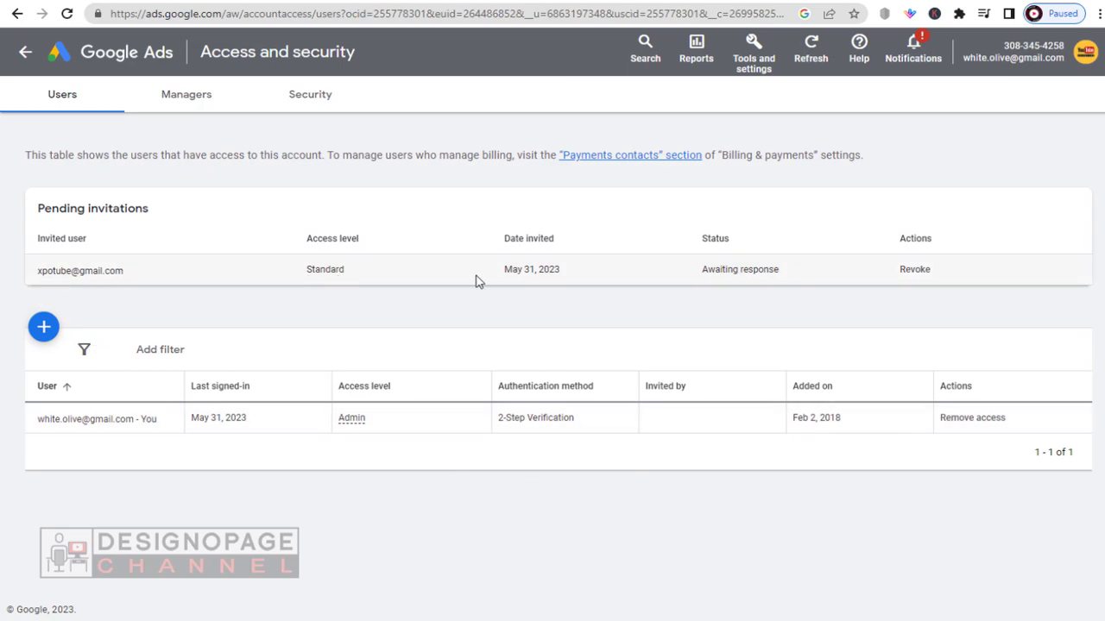
pyautogui.moveTo(913, 270)
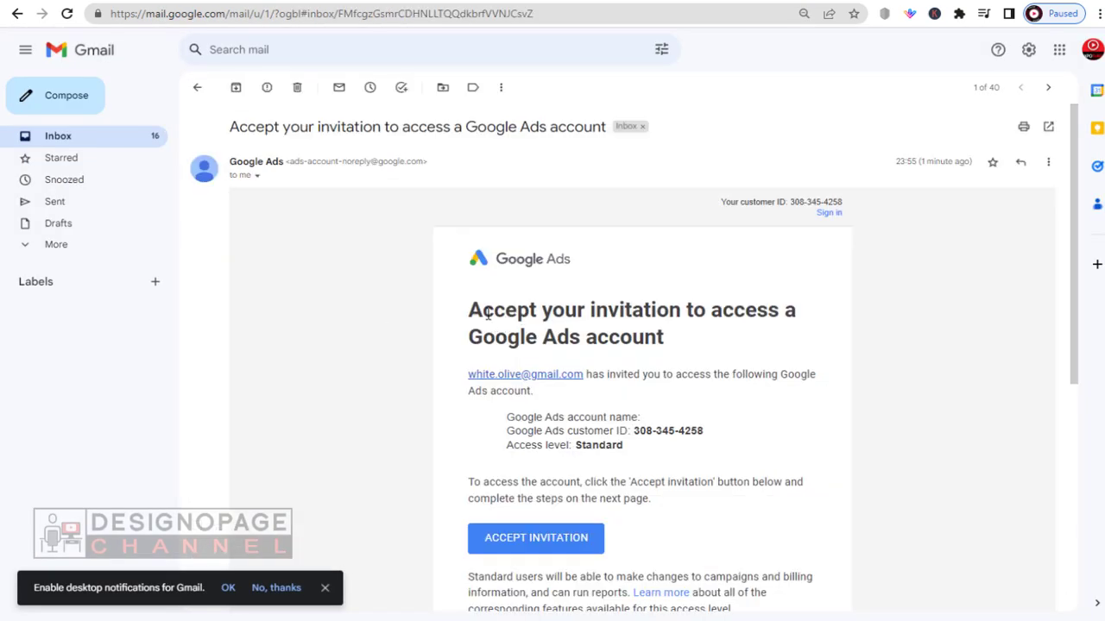
pyautogui.moveTo(608, 464)
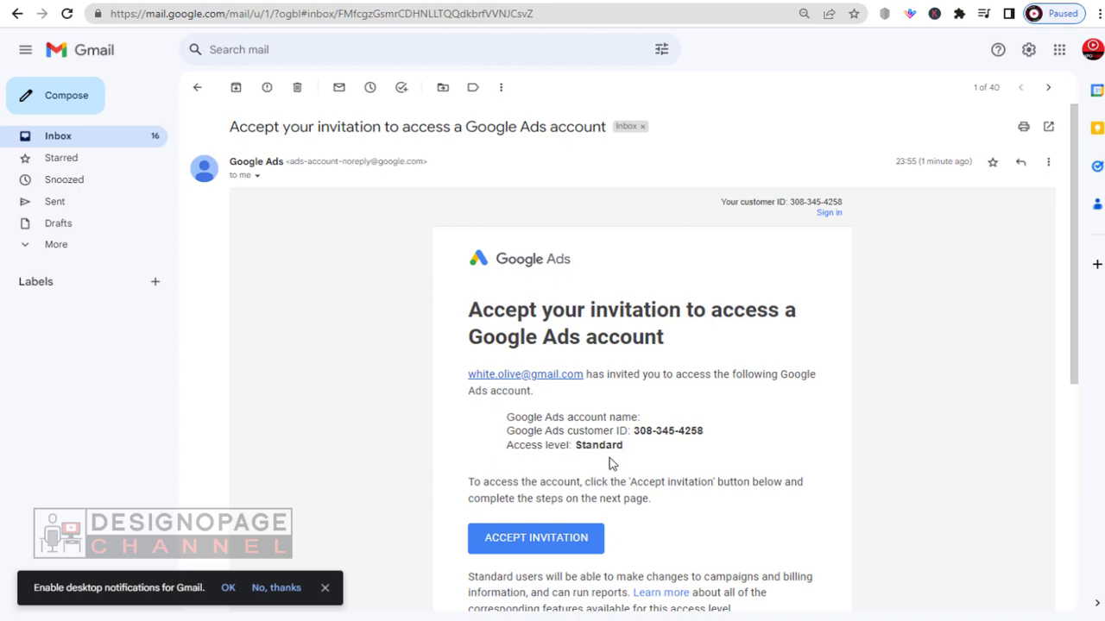